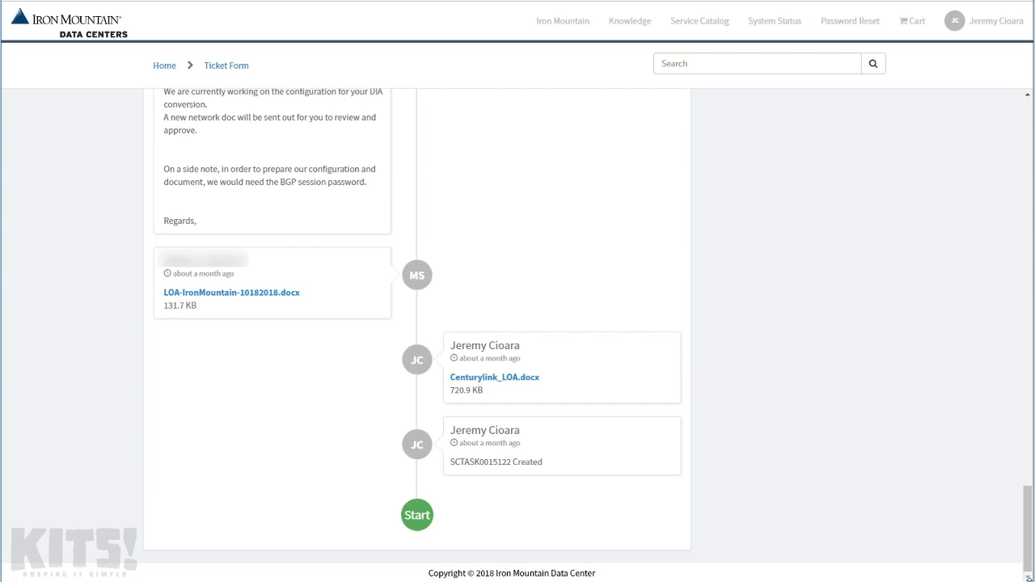
pyautogui.moveTo(1009, 576)
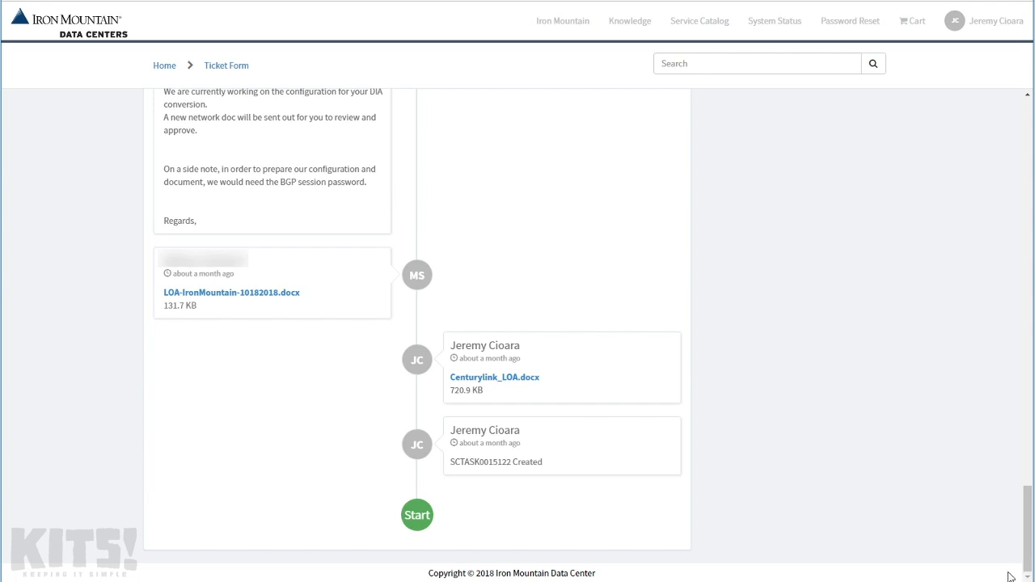
pyautogui.moveTo(508, 382)
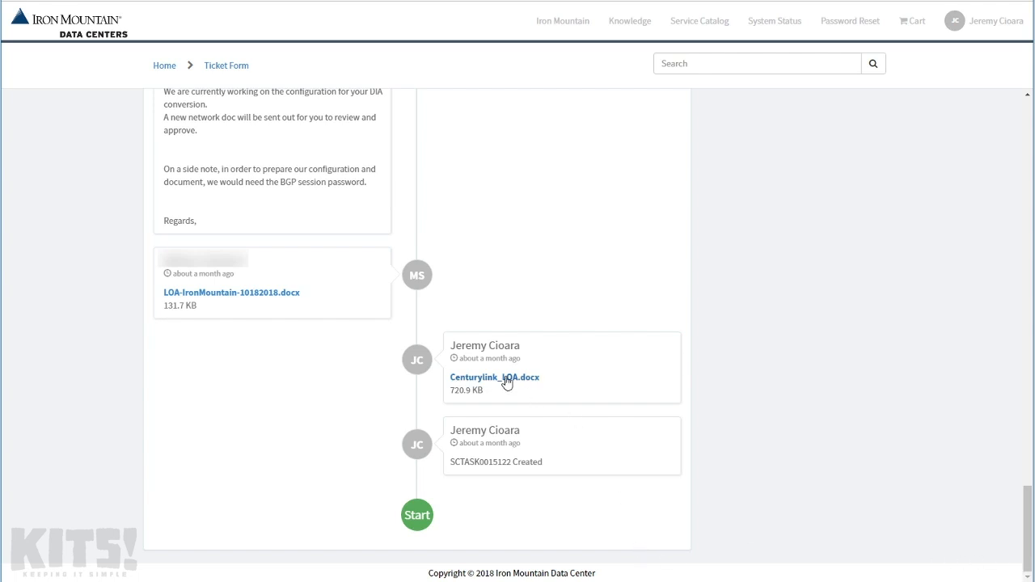
pyautogui.moveTo(500, 371)
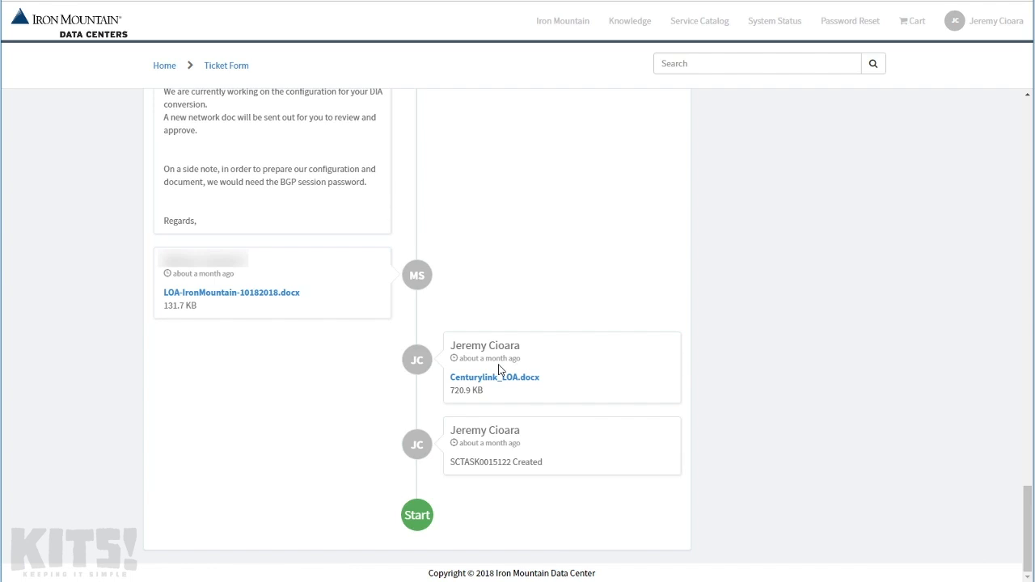
pyautogui.moveTo(479, 372)
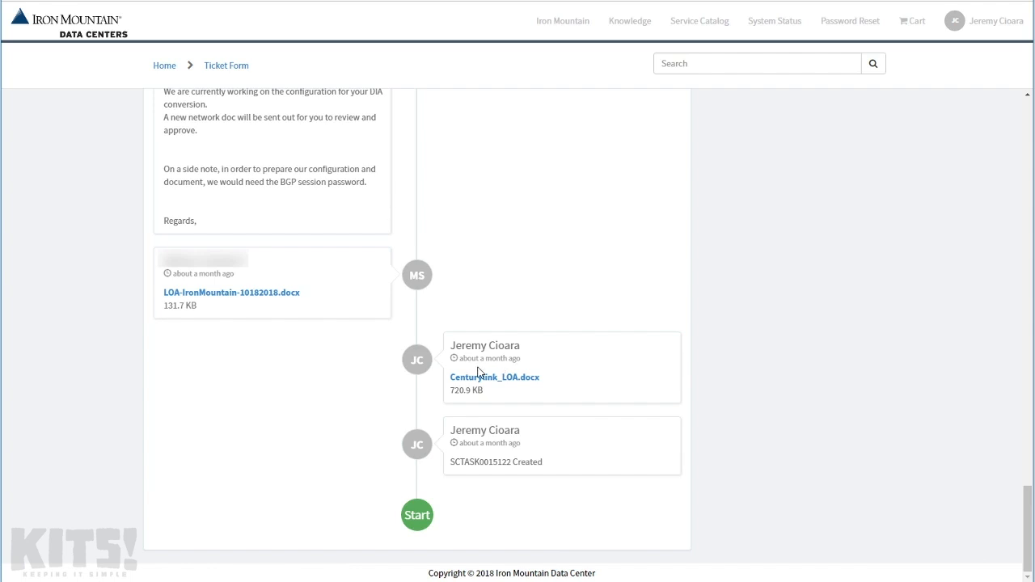
pyautogui.moveTo(207, 294)
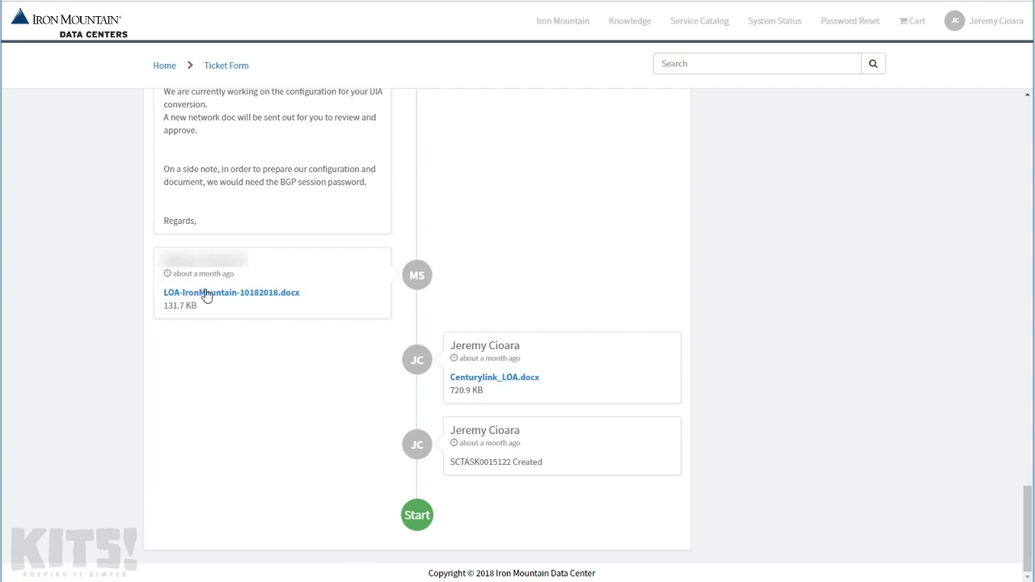
pyautogui.moveTo(229, 291)
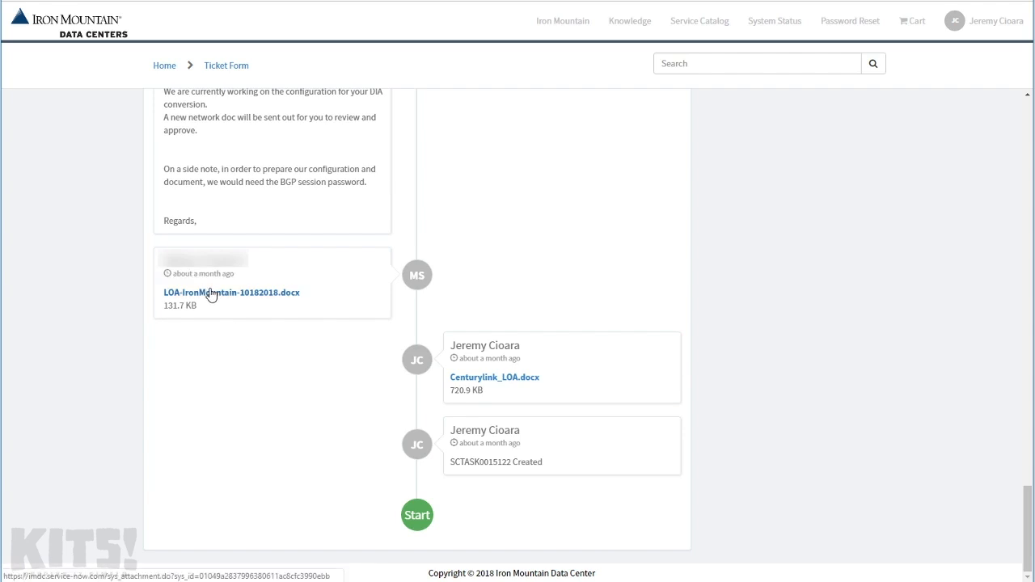
pyautogui.moveTo(838, 514)
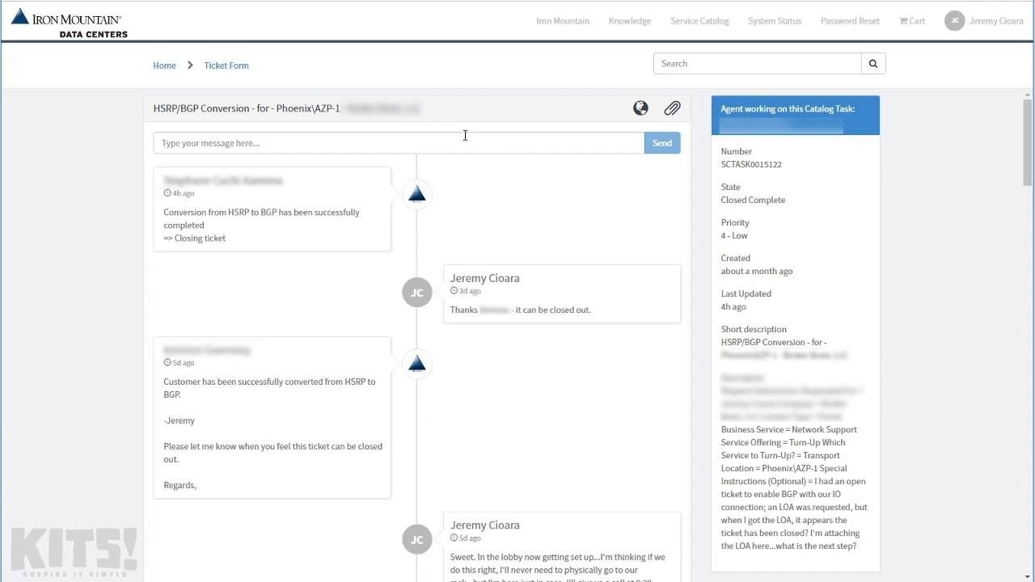
pyautogui.moveTo(454, 139)
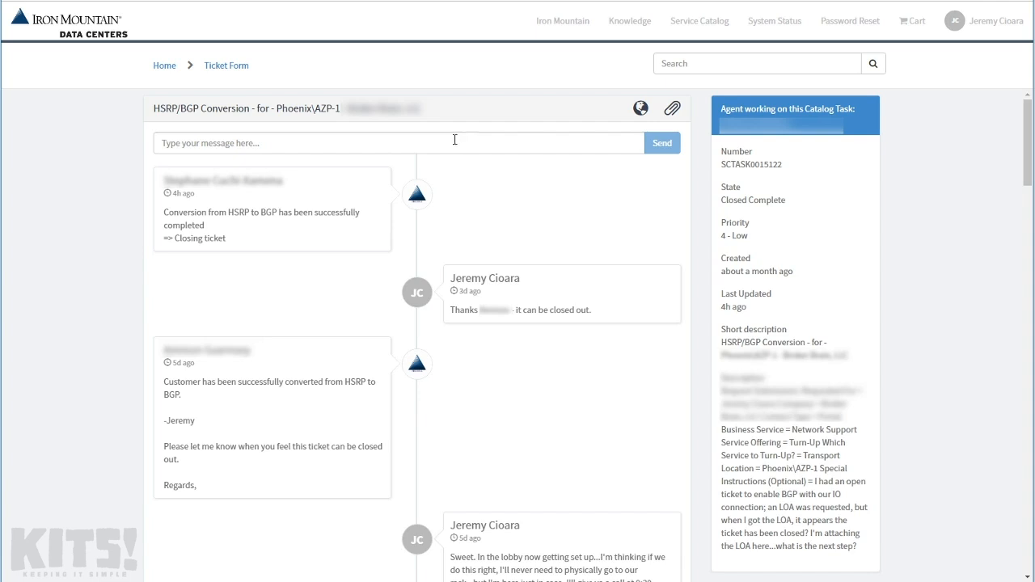
pyautogui.moveTo(440, 537)
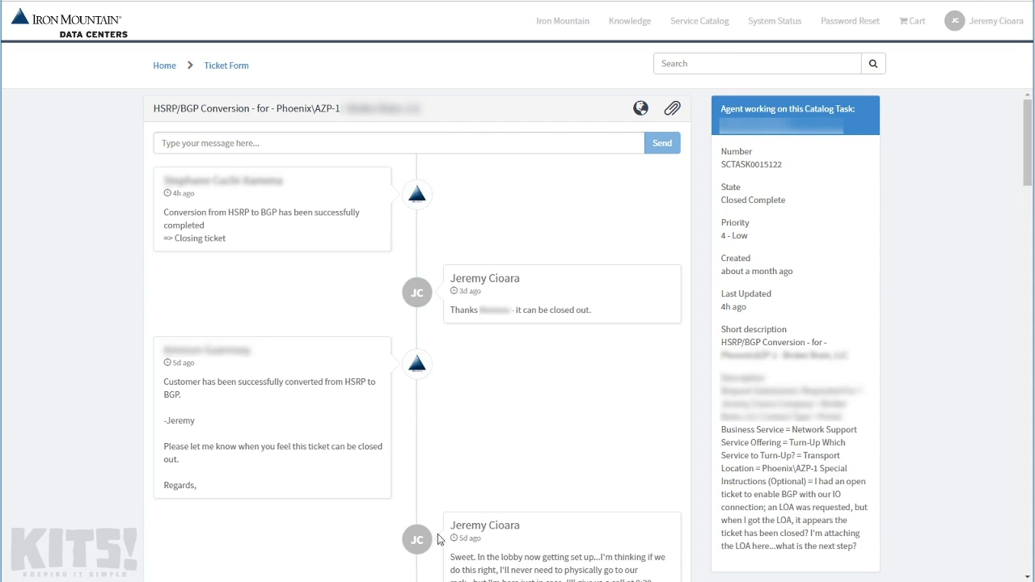
pyautogui.moveTo(553, 579)
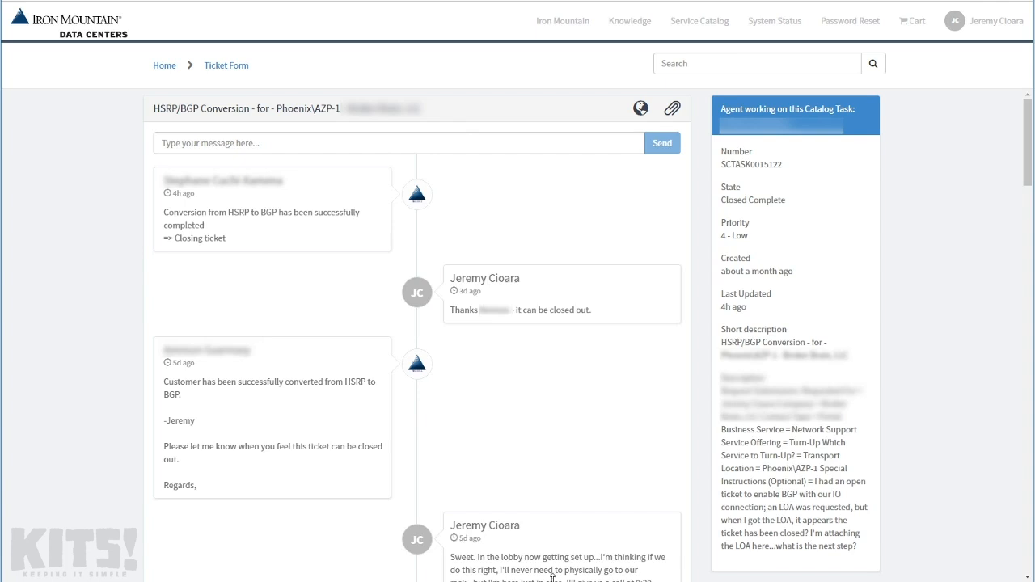
# Run 'show ip bgp sum' on cn-inet-edge-pri to list its three BGP neighbors and states.
pyautogui.moveTo(482, 557); pyautogui.dragTo(612, 557)
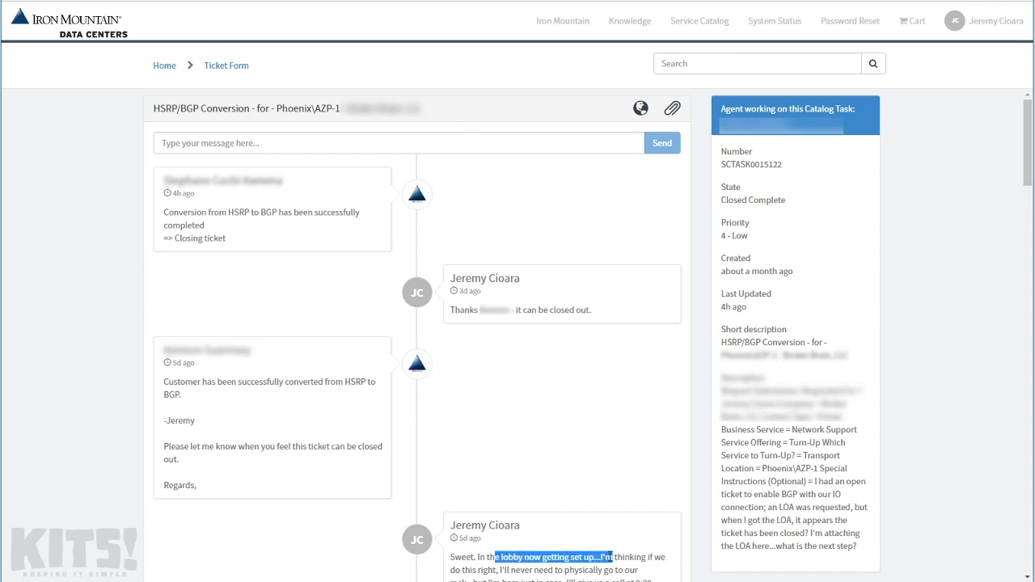
pyautogui.moveTo(307, 383)
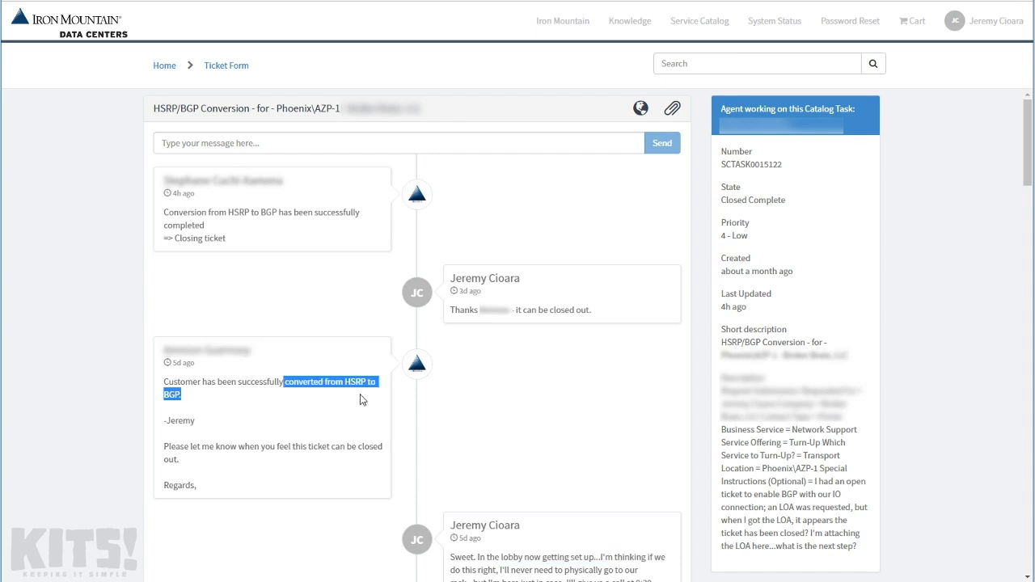
pyautogui.moveTo(366, 401)
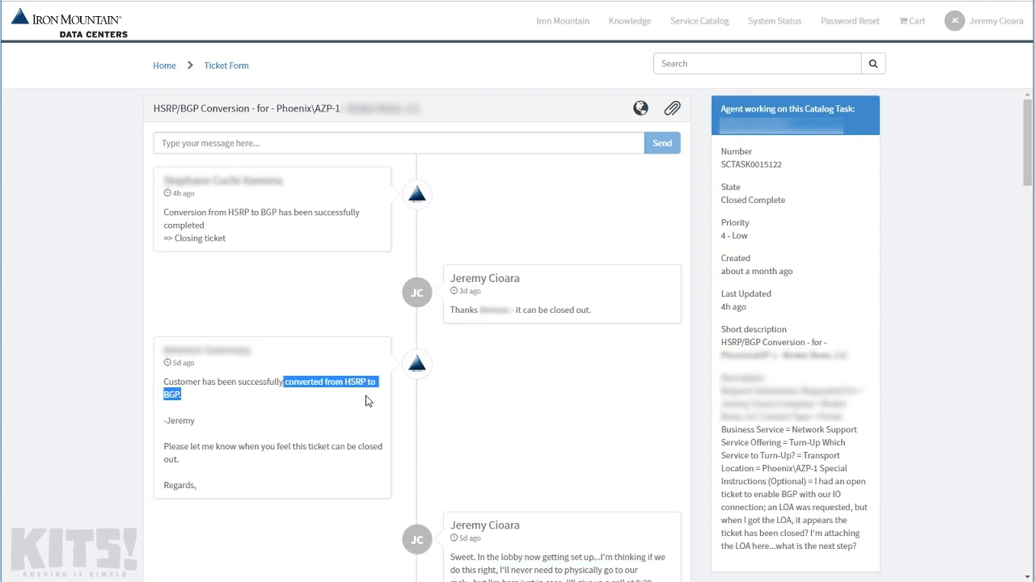
pyautogui.moveTo(306, 395)
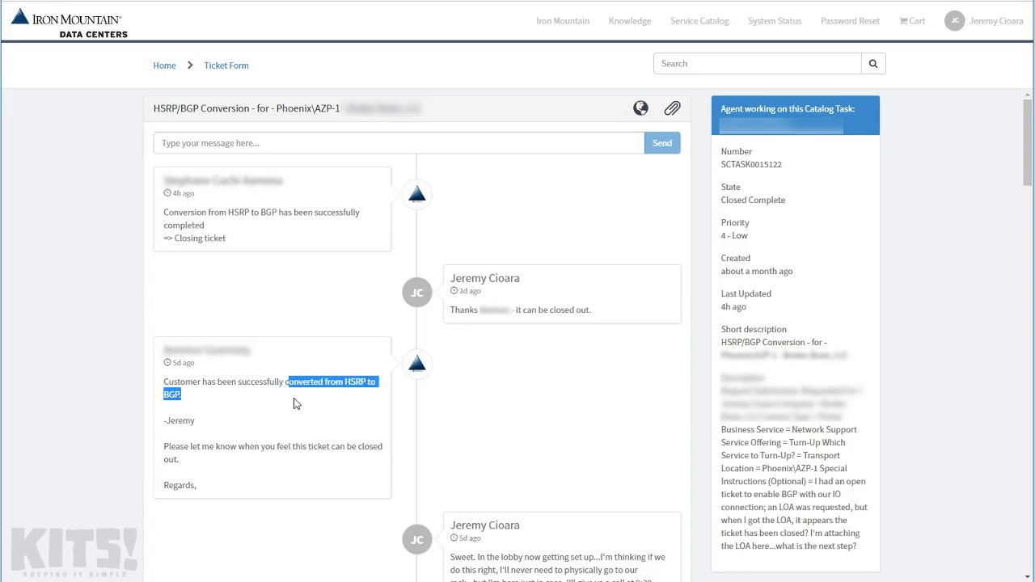
pyautogui.moveTo(298, 404)
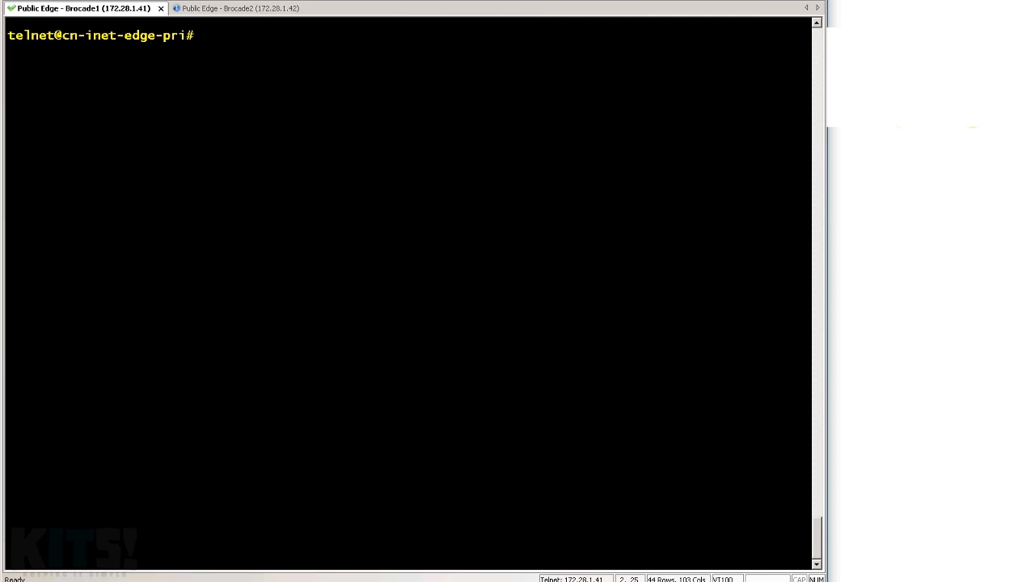
pyautogui.write('show ip bgp sum')
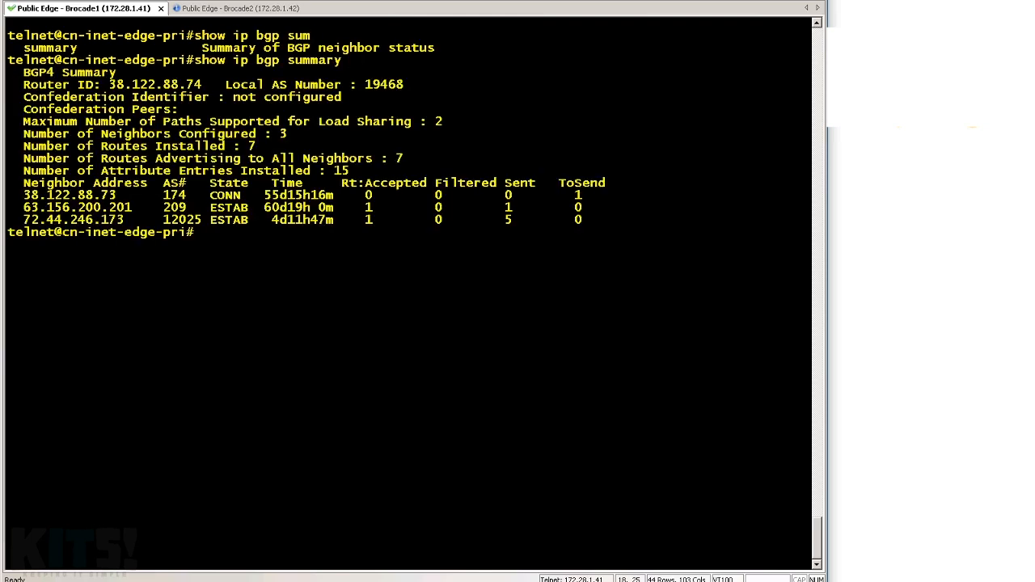
pyautogui.moveTo(262, 285)
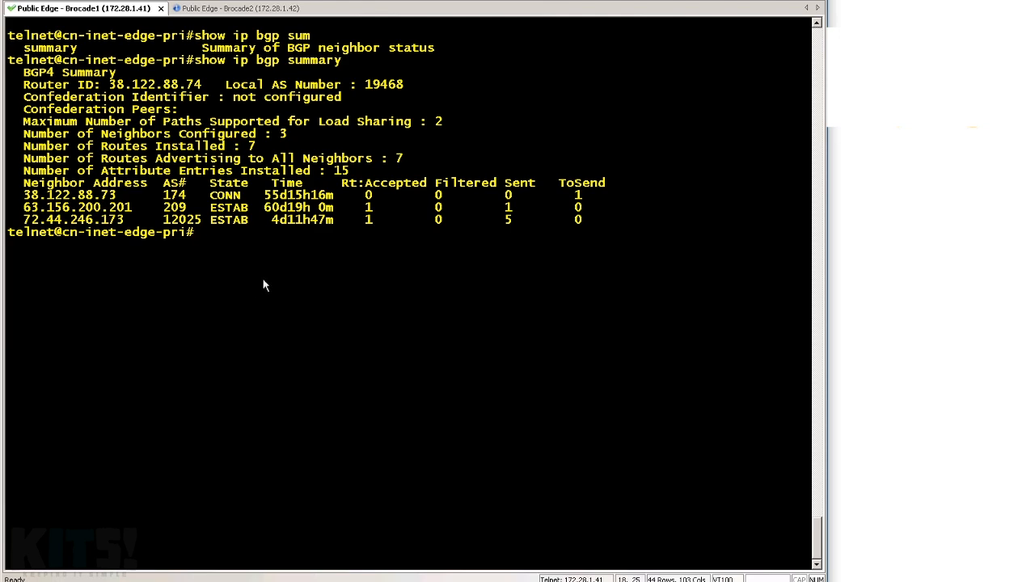
pyautogui.moveTo(283, 268)
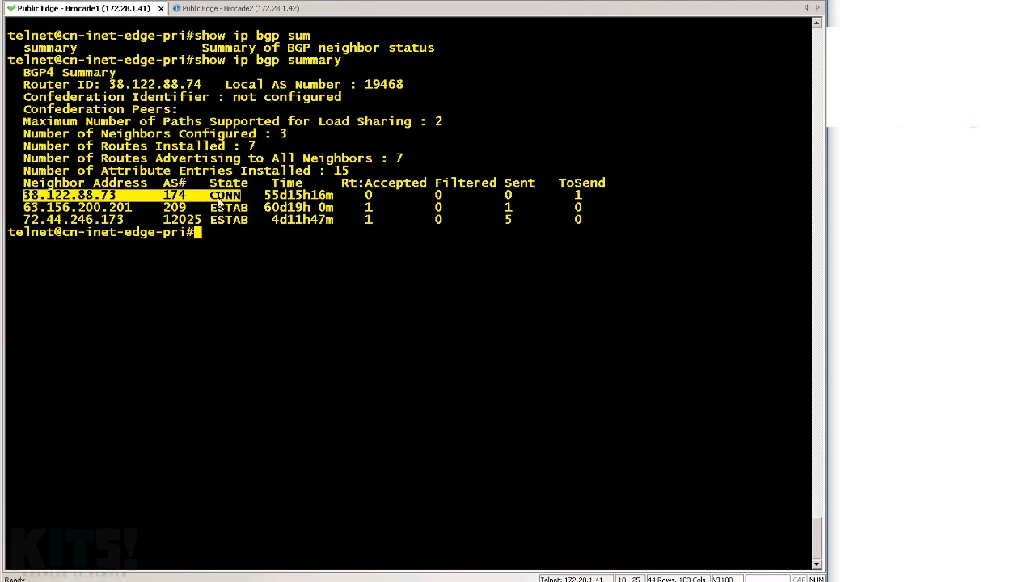
pyautogui.moveTo(229, 204)
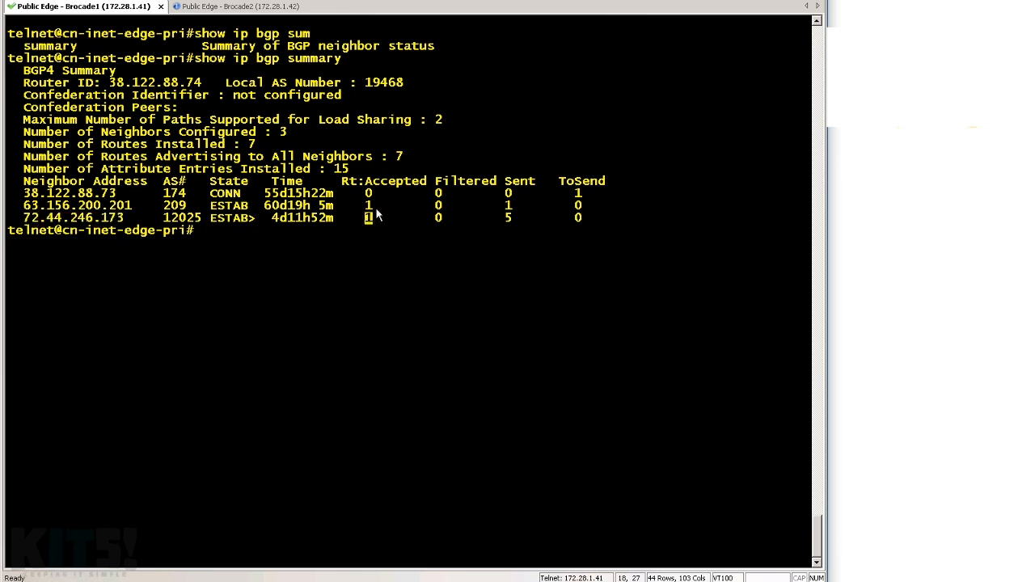
pyautogui.write('show ip bgp neighbors')
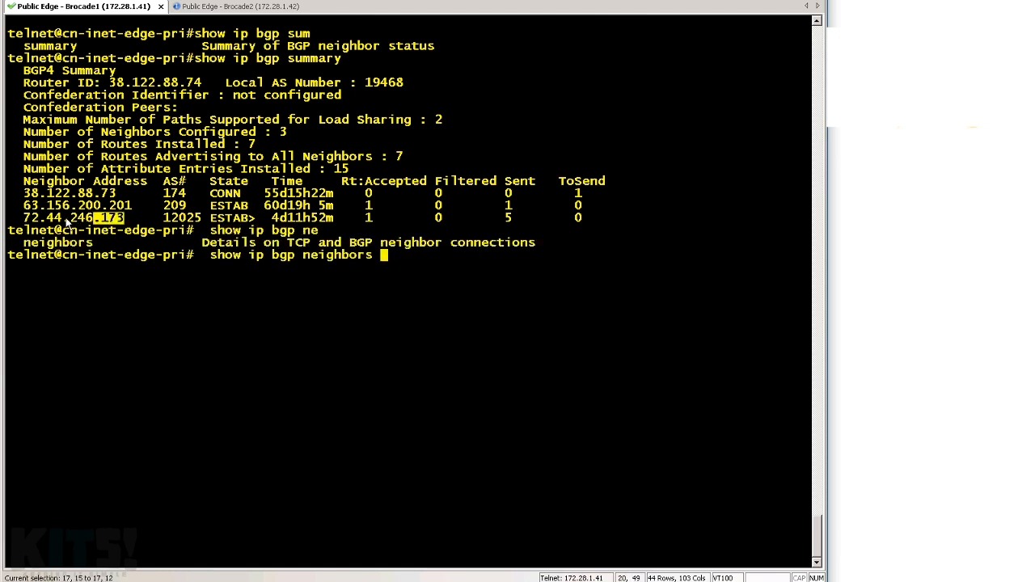
# List the five routes advertised to BGP neighbor 72.44.246.173.
pyautogui.write('72.44.246.173')
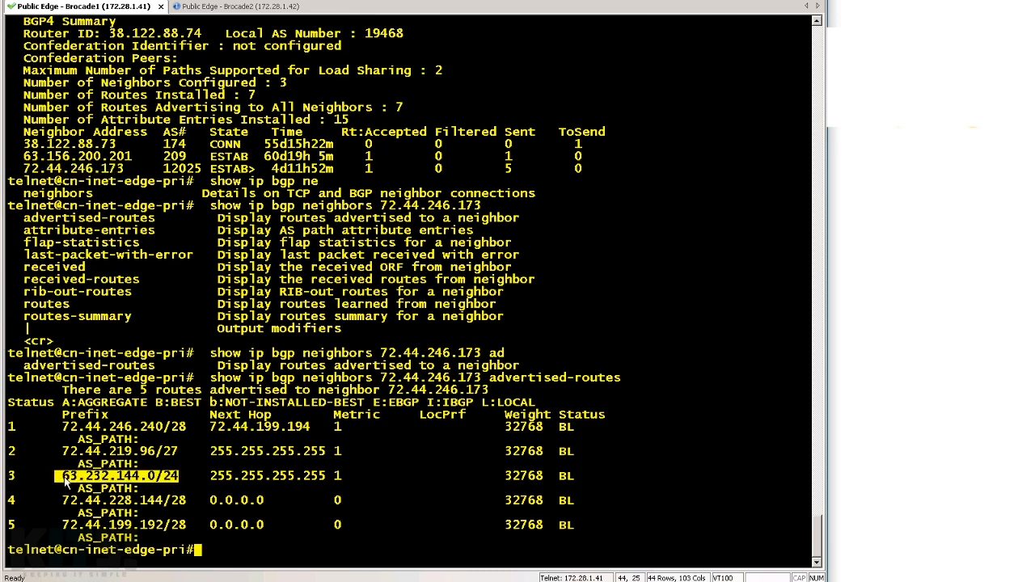
pyautogui.moveTo(179, 527)
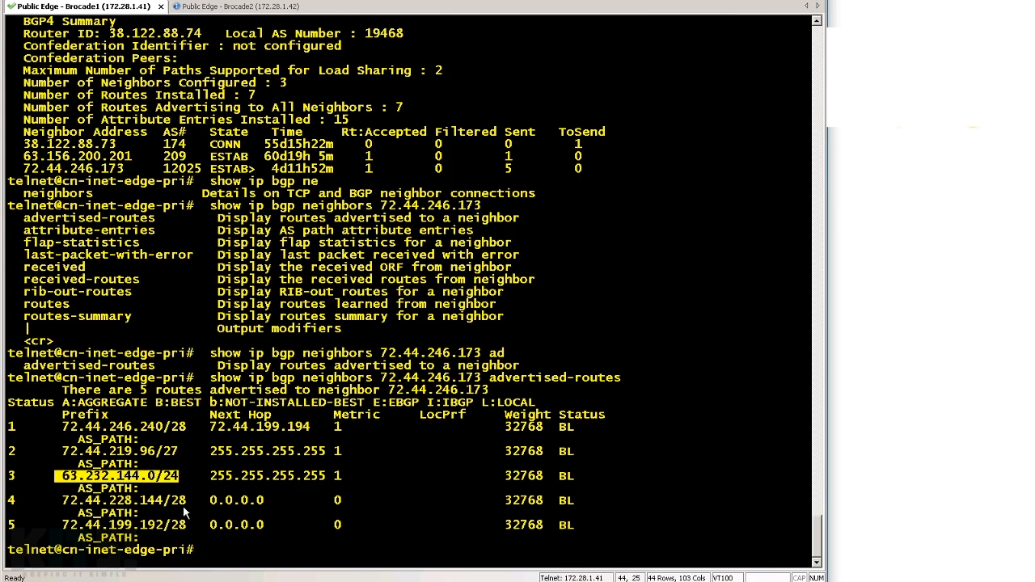
pyautogui.moveTo(207, 541)
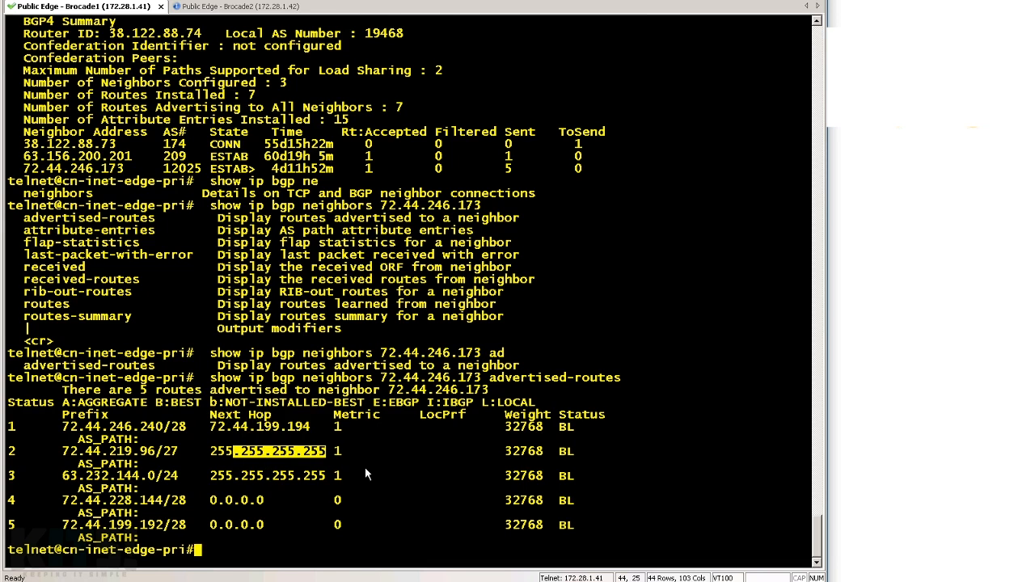
pyautogui.write('show run | i i')
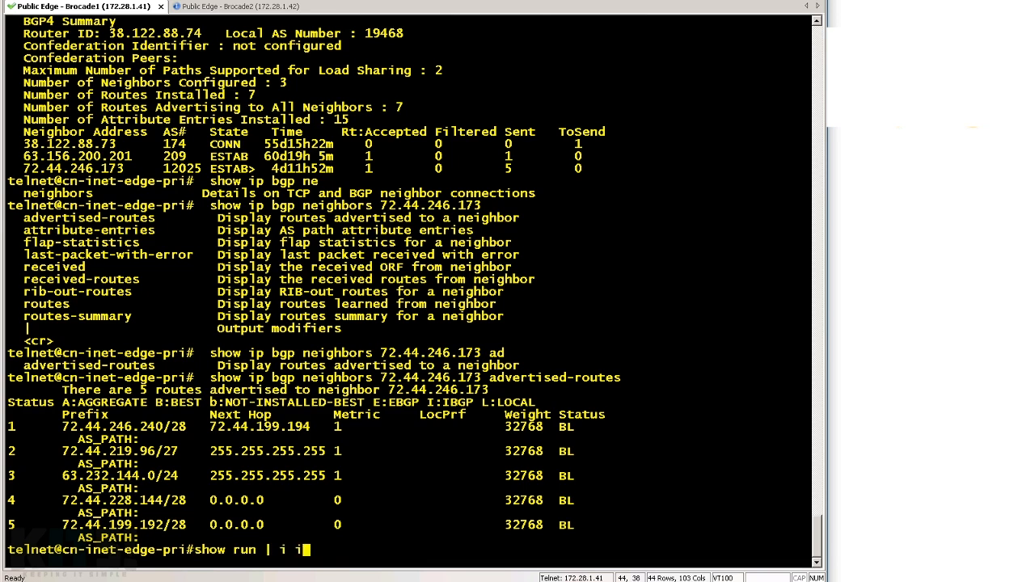
# Filter the running config with 'show run | i ip route|null0', highlighting the 63.232.144.96 route's mask.
pyautogui.write('p route')
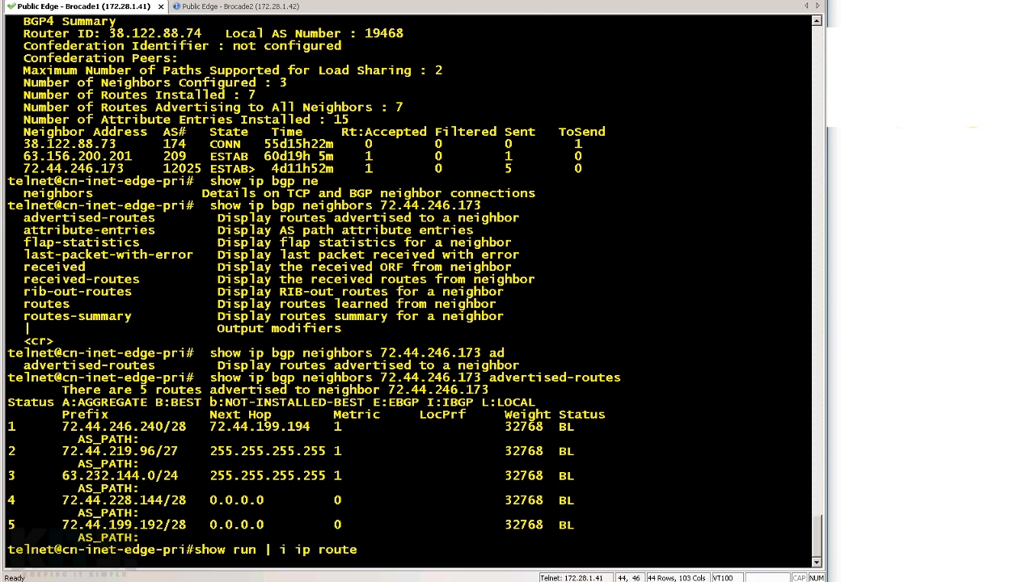
pyautogui.write('|null0')
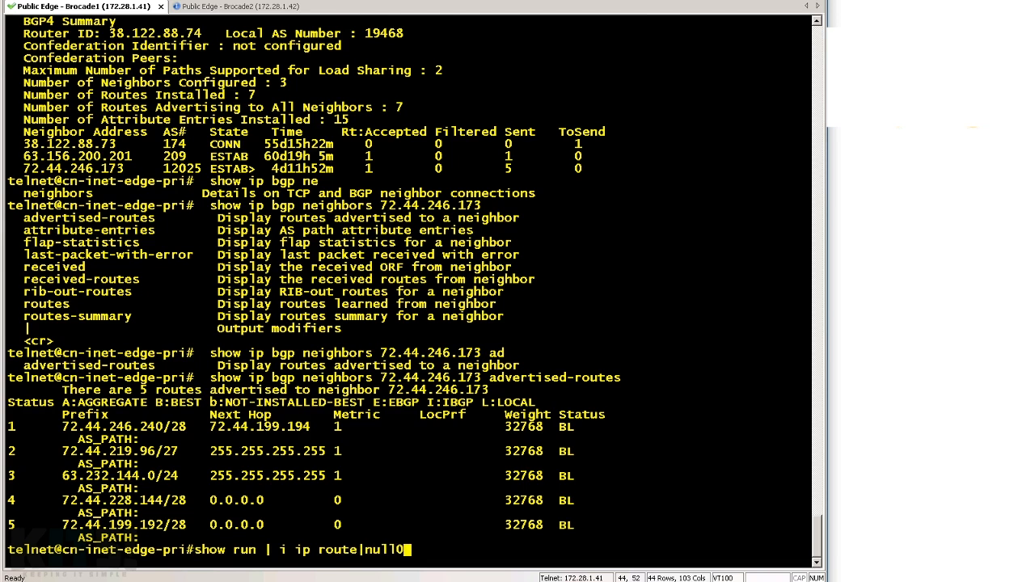
pyautogui.press('Return')
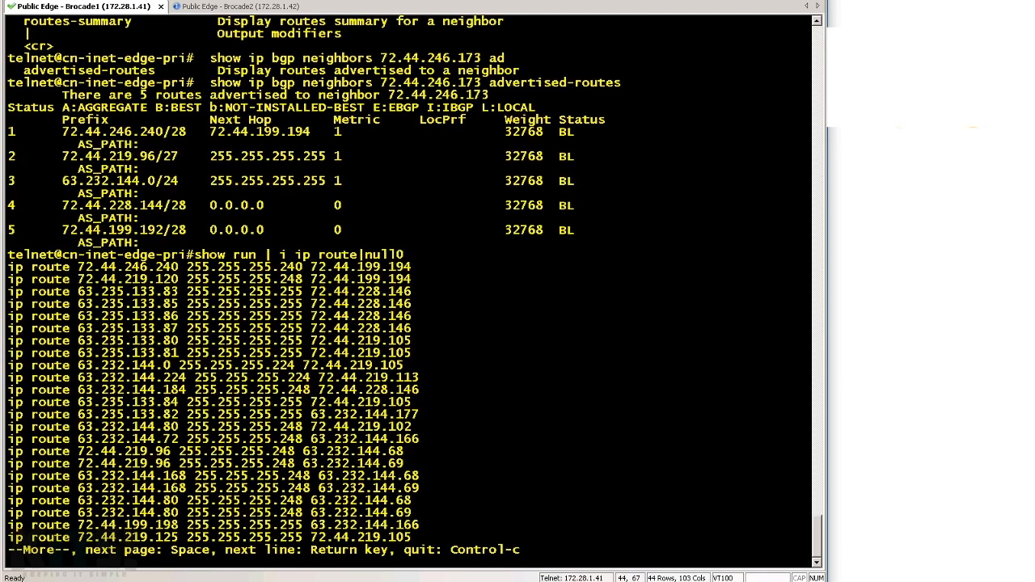
pyautogui.press('space')
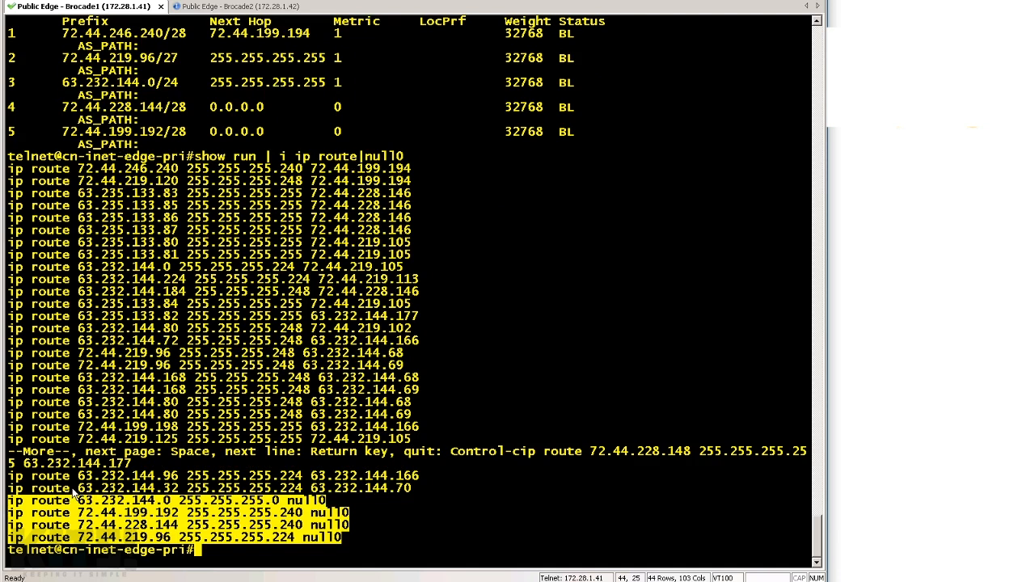
pyautogui.moveTo(270, 521)
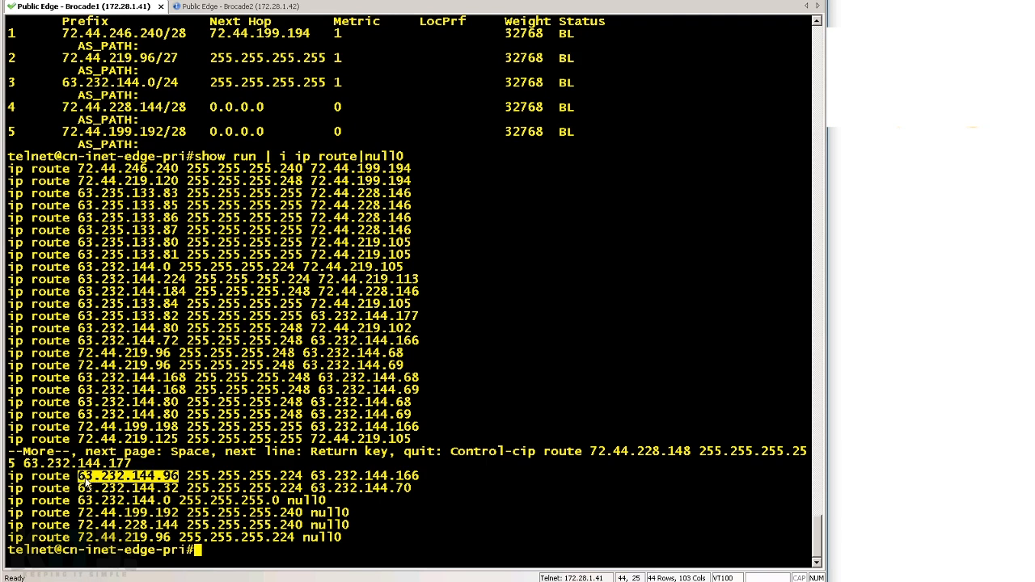
pyautogui.moveTo(78, 476); pyautogui.dragTo(304, 476)
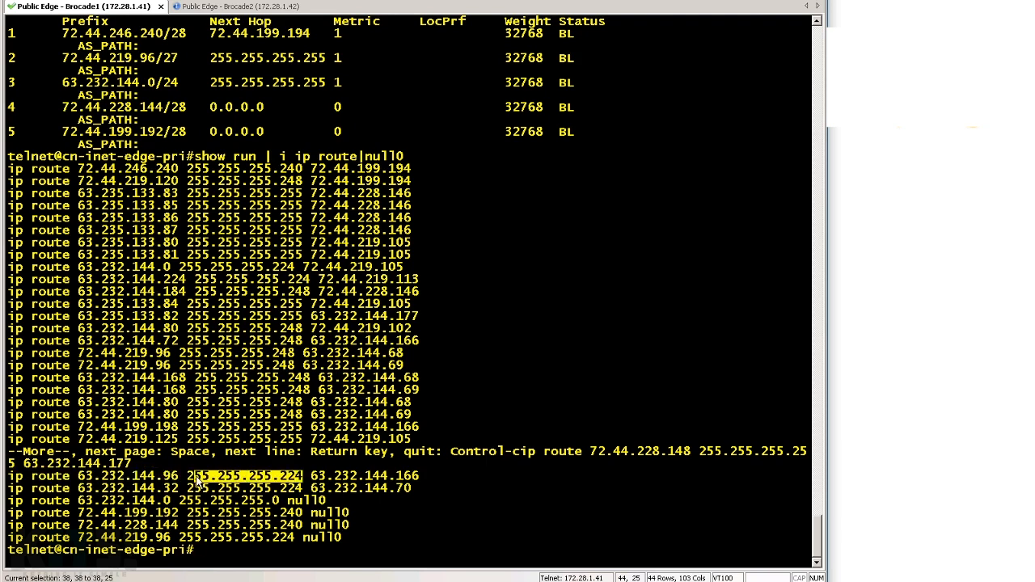
pyautogui.moveTo(327, 501)
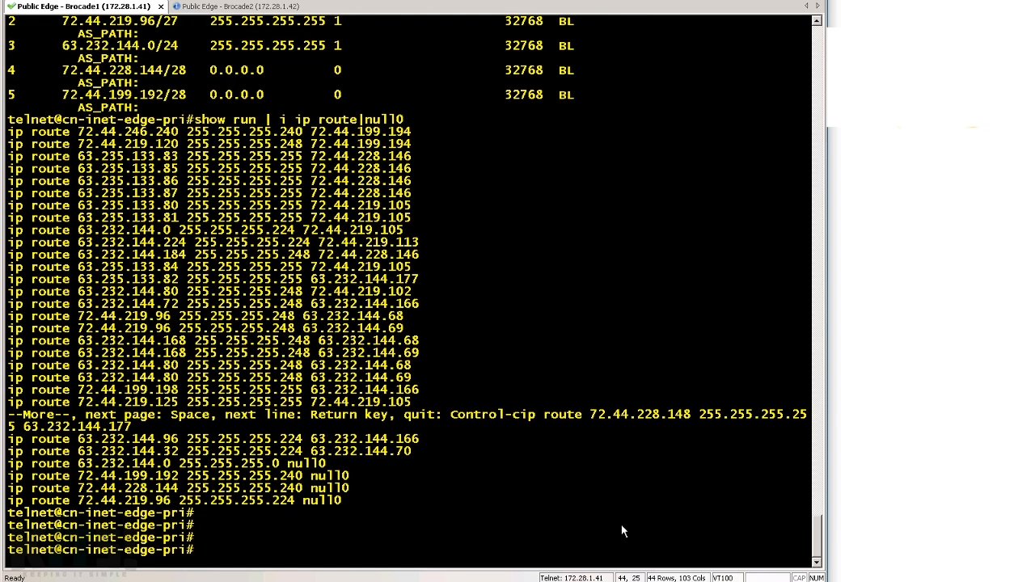
pyautogui.write('show run')
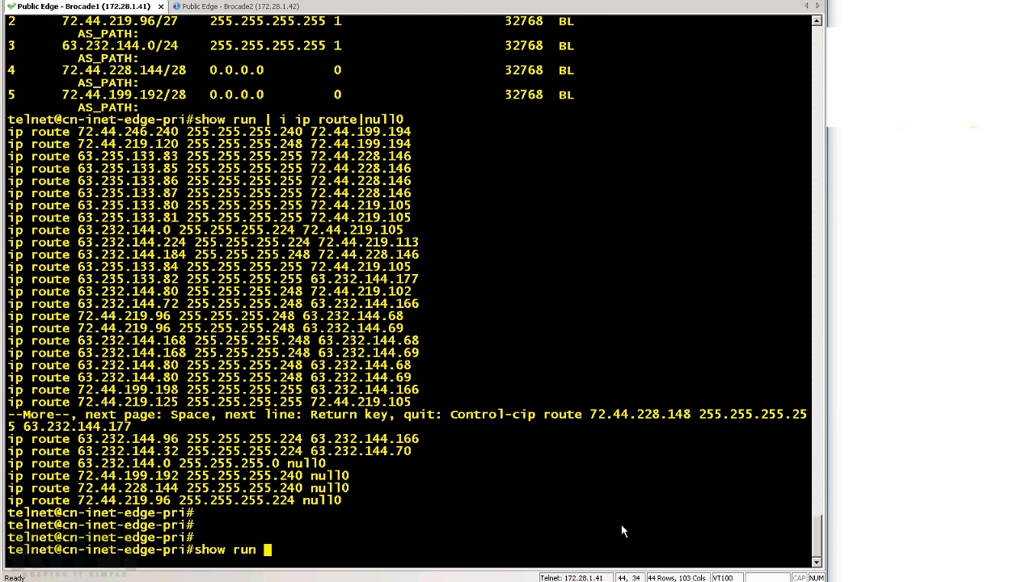
# Show neighbor 72.44.246.173's BGP config, highlighting its outbound prefix list bgp-filter-im.
pyautogui.write('| i router bgp|')
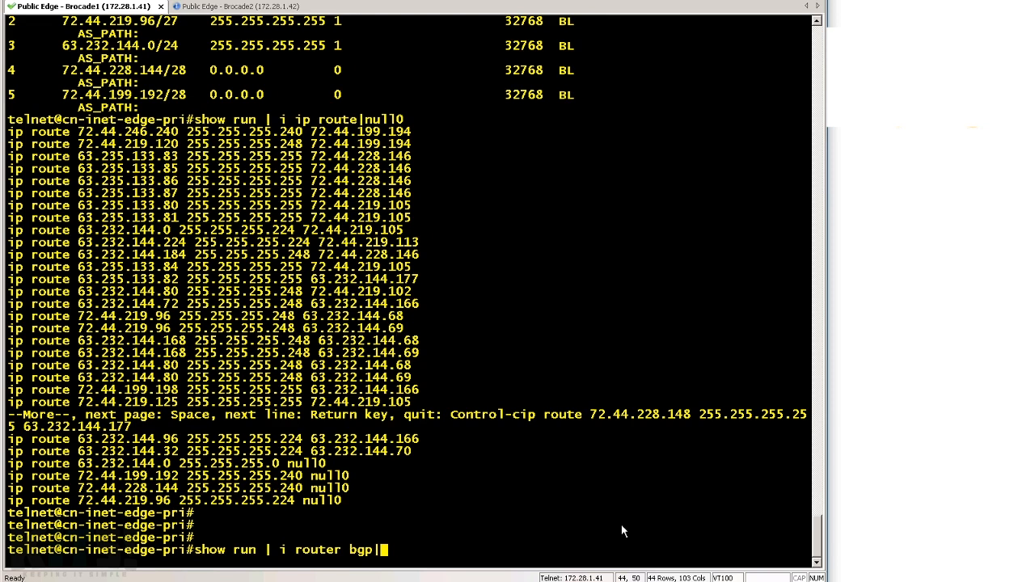
pyautogui.write('neighbor 72.44.246.173')
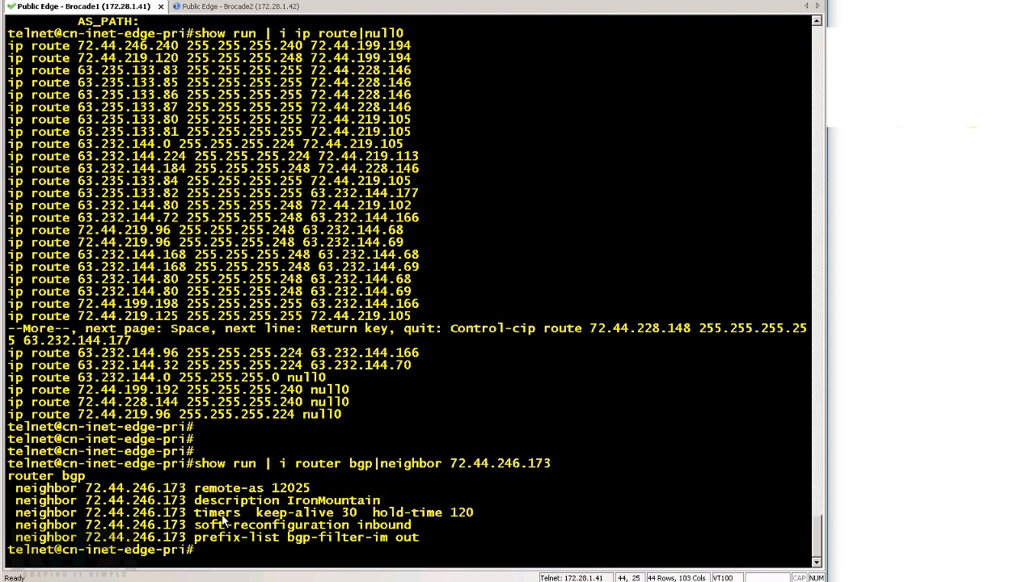
pyautogui.moveTo(224, 521)
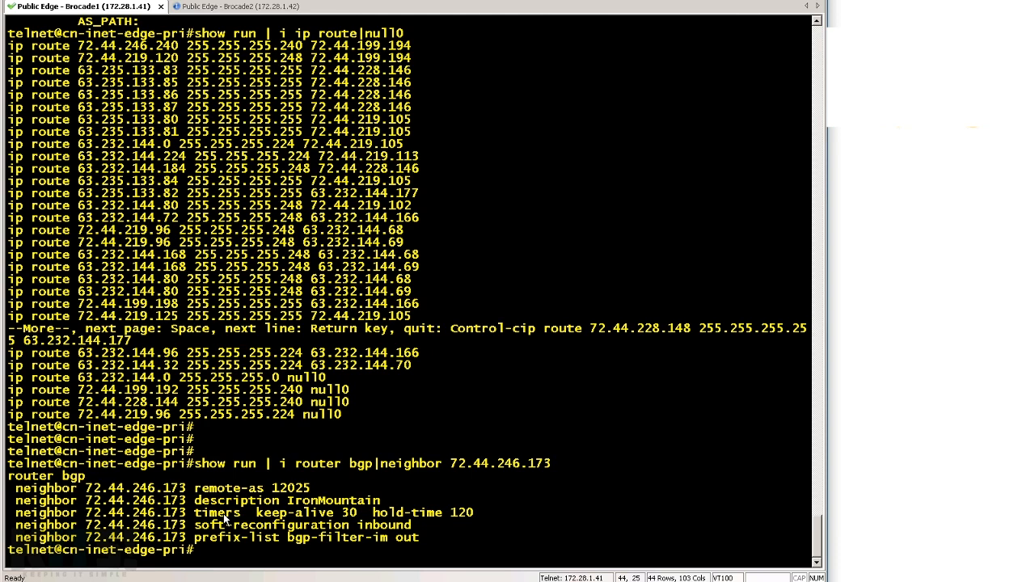
pyautogui.moveTo(228, 503)
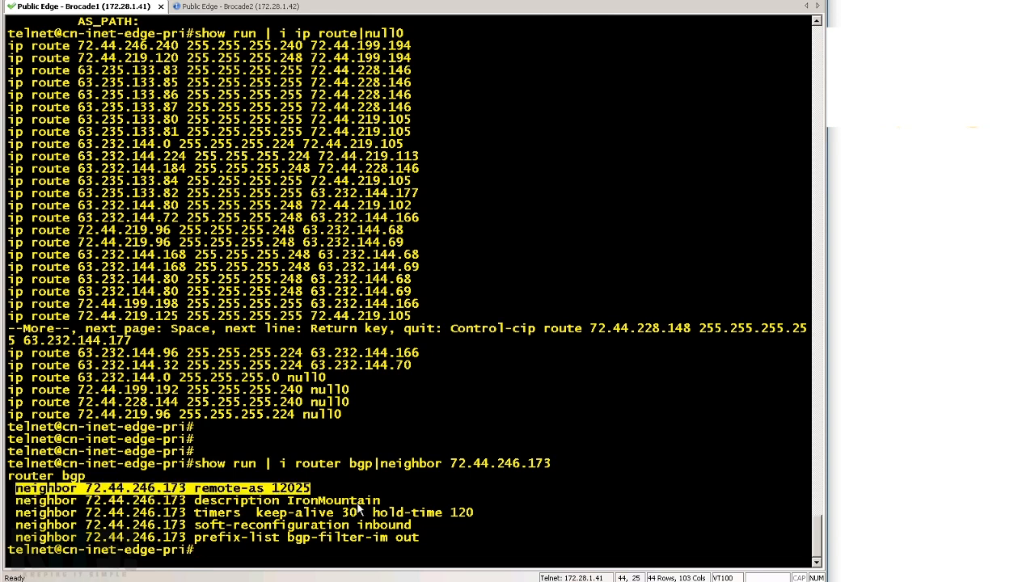
pyautogui.doubleClick(333, 501)
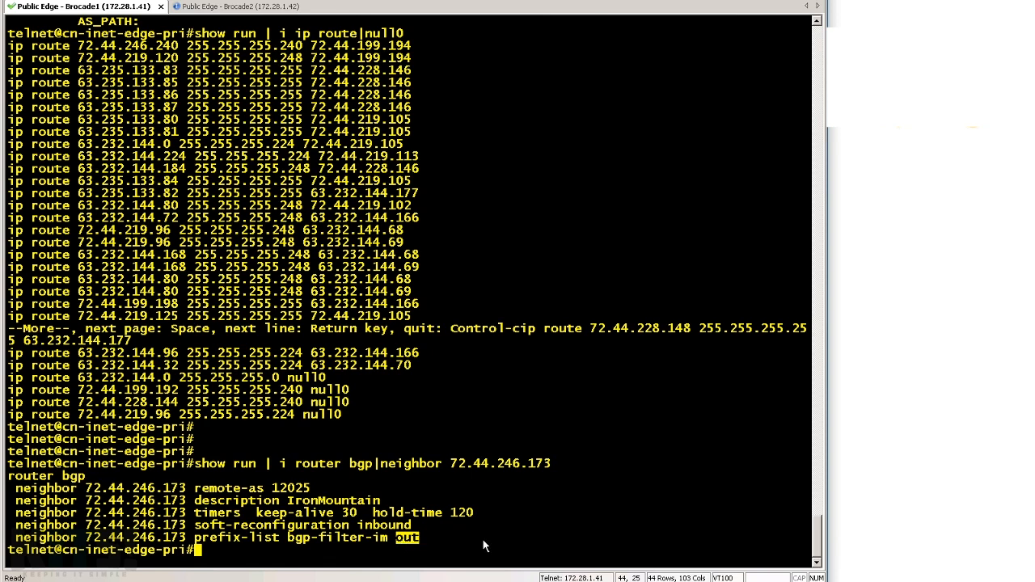
pyautogui.write('show ip pre')
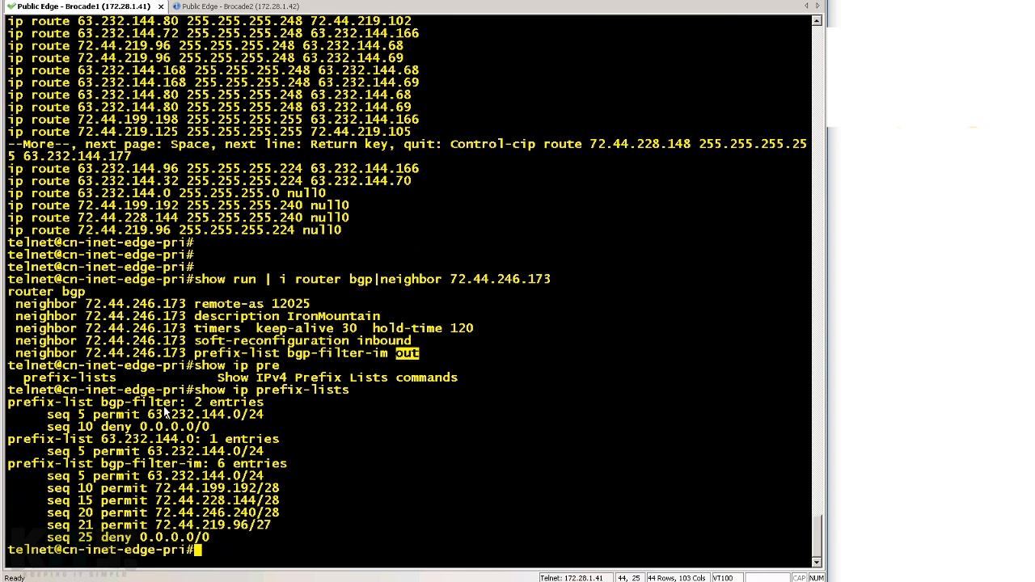
pyautogui.doubleClick(136, 401)
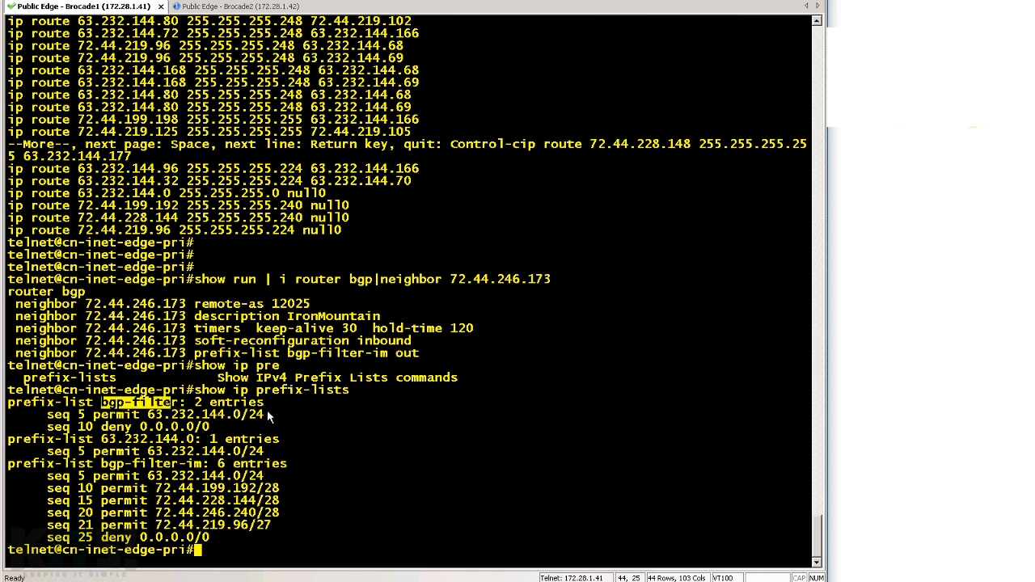
pyautogui.doubleClick(204, 414)
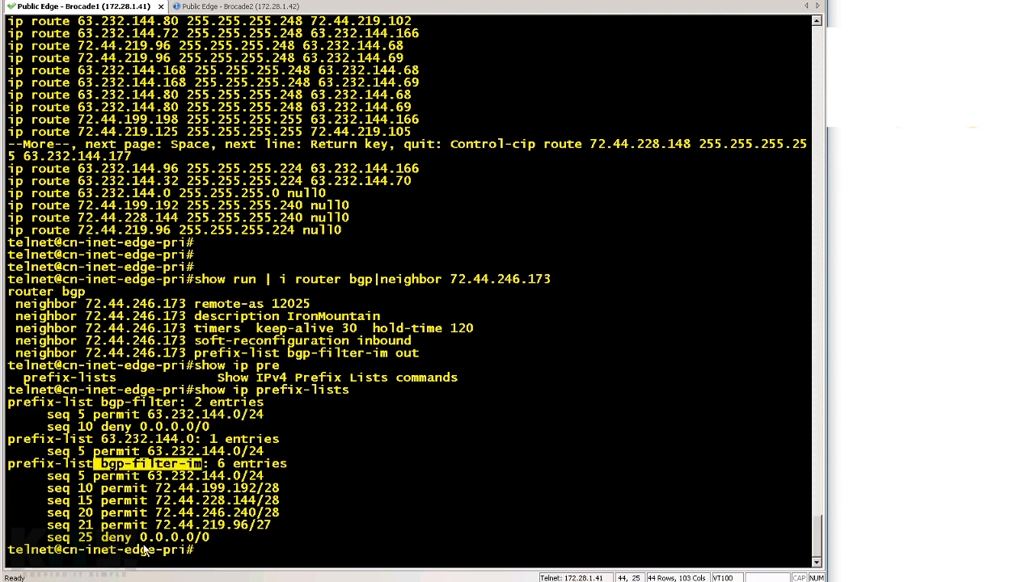
pyautogui.moveTo(278, 531)
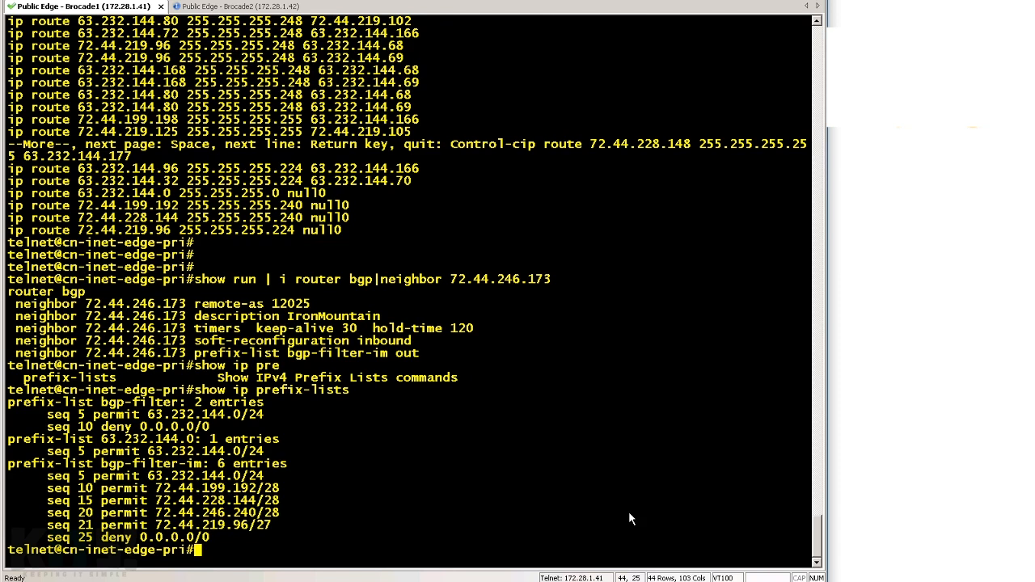
pyautogui.press('Return')
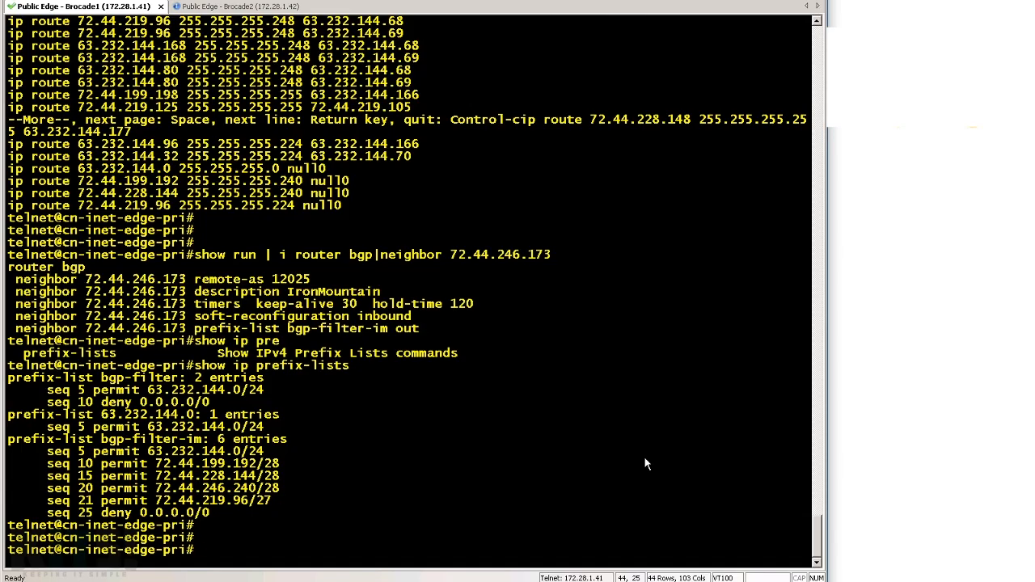
pyautogui.write('show ip bgp')
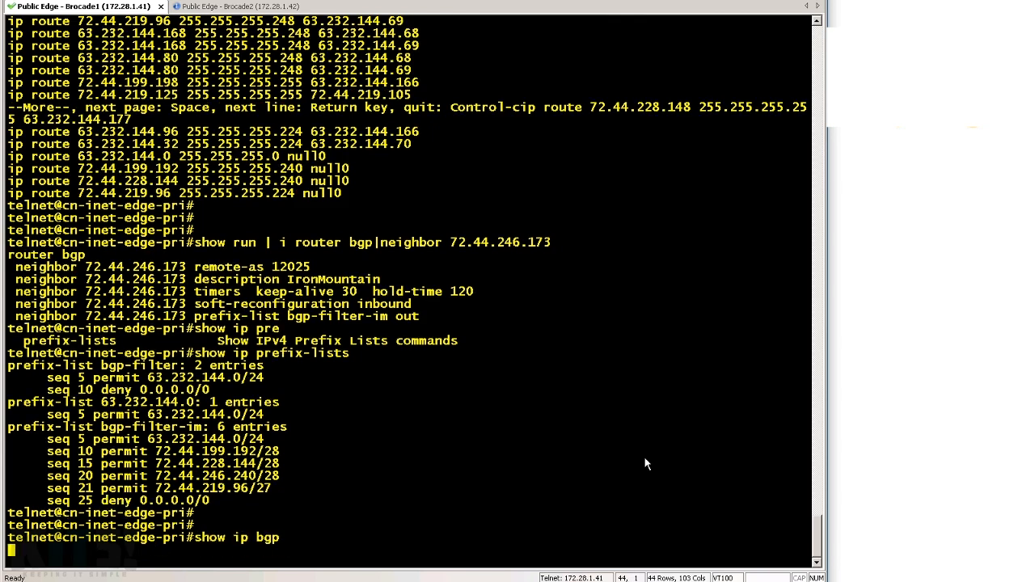
# Run 'show ip bgp' and highlight the second 0.0.0.0/0 default route from a different next hop.
pyautogui.press('Return')
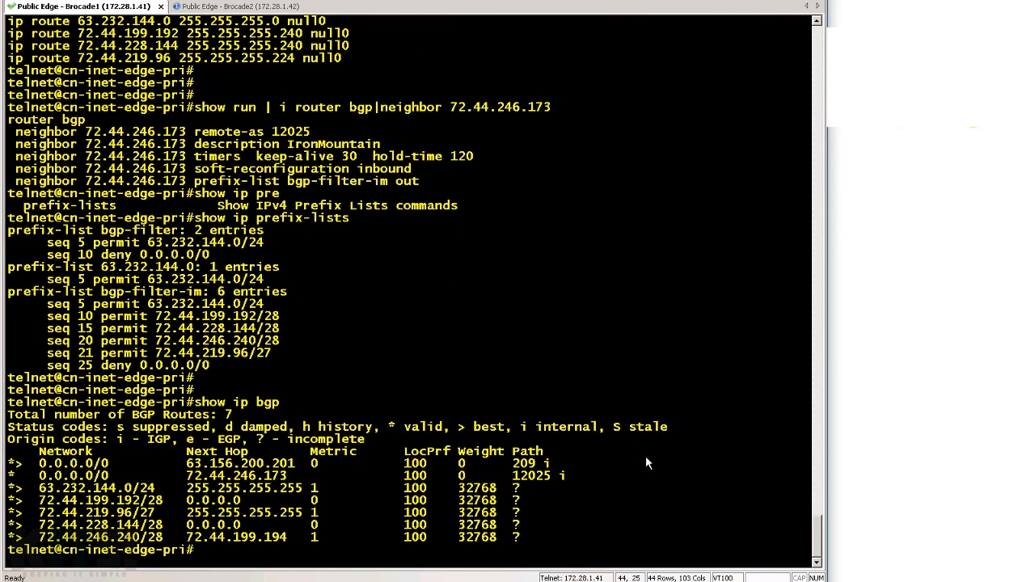
pyautogui.moveTo(16, 463); pyautogui.dragTo(550, 475)
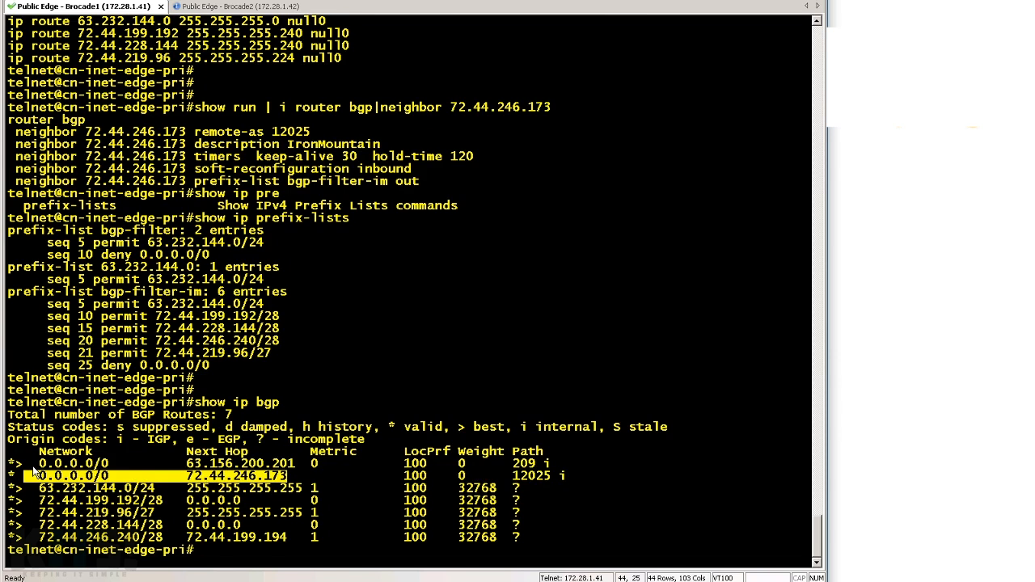
pyautogui.scroll(-3)
pyautogui.write('show run | i router bgp|max')
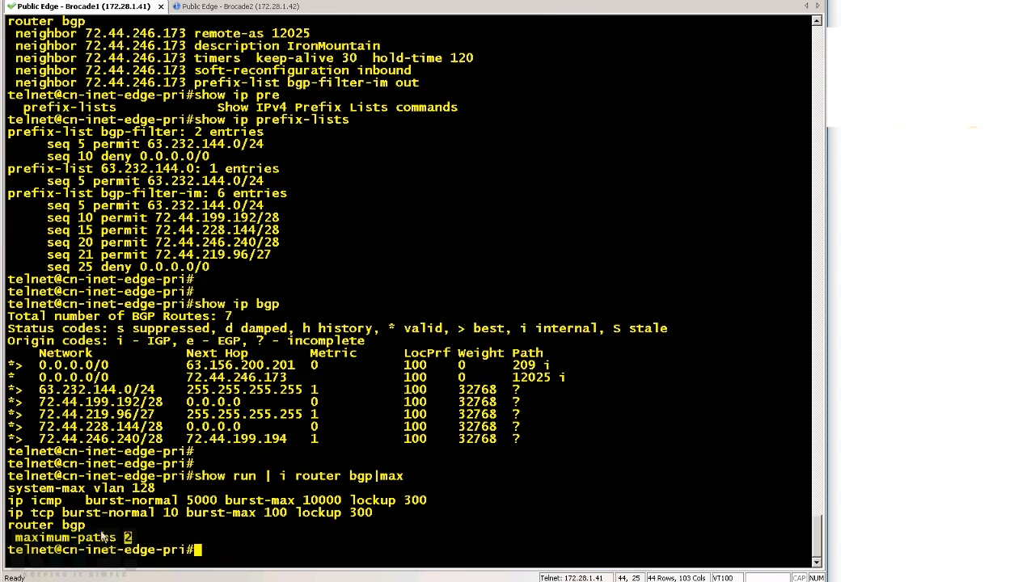
pyautogui.moveTo(408, 417)
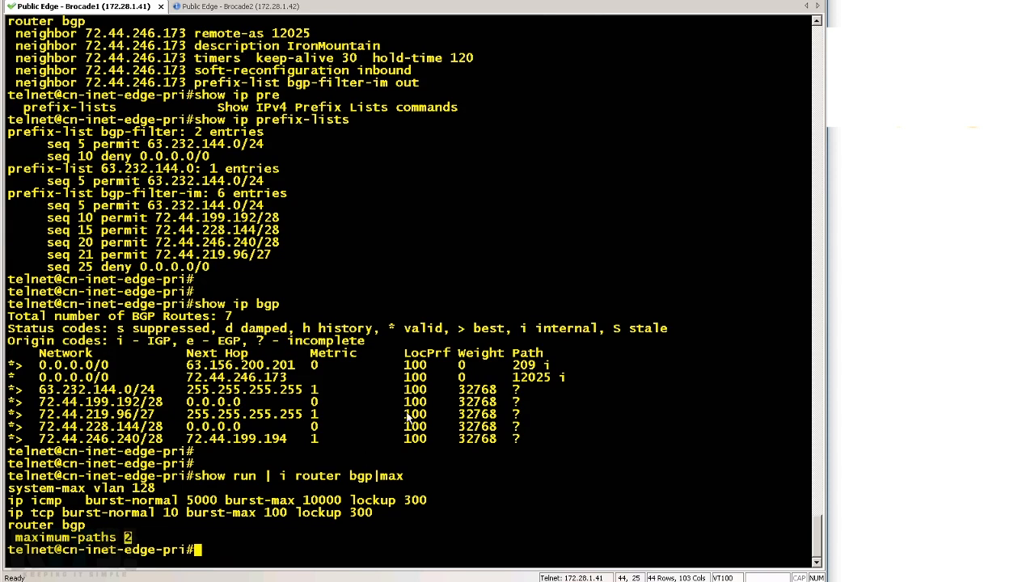
pyautogui.moveTo(493, 369)
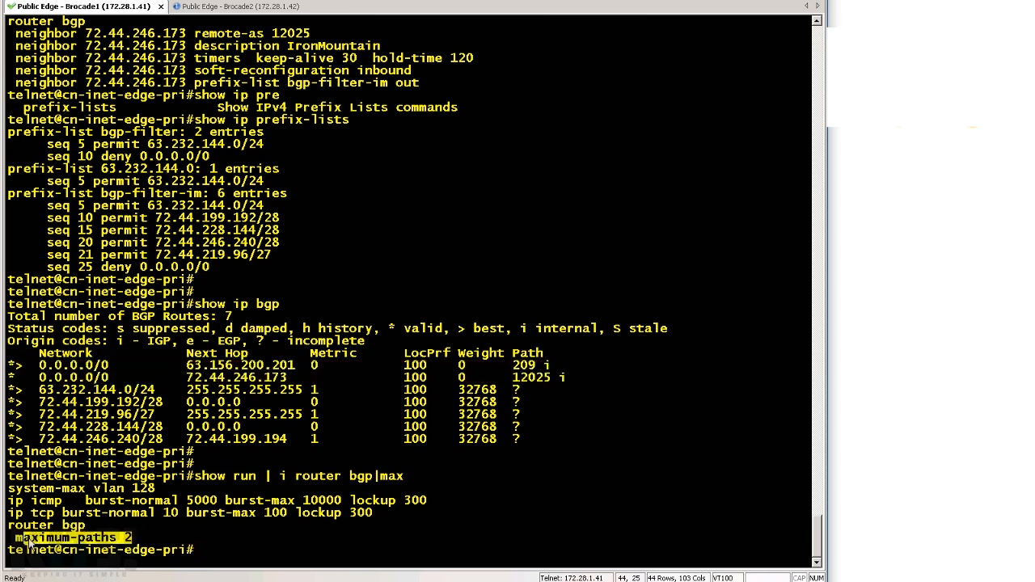
# Display the IP routing table with both BGP default routes installed via 'show ip route'.
pyautogui.write('show ip route')
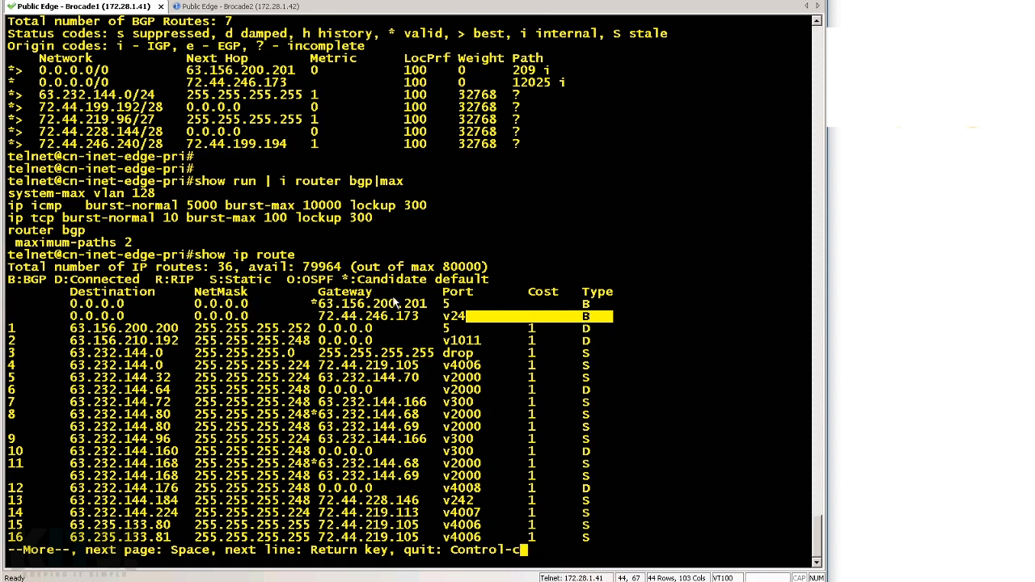
pyautogui.moveTo(570, 333)
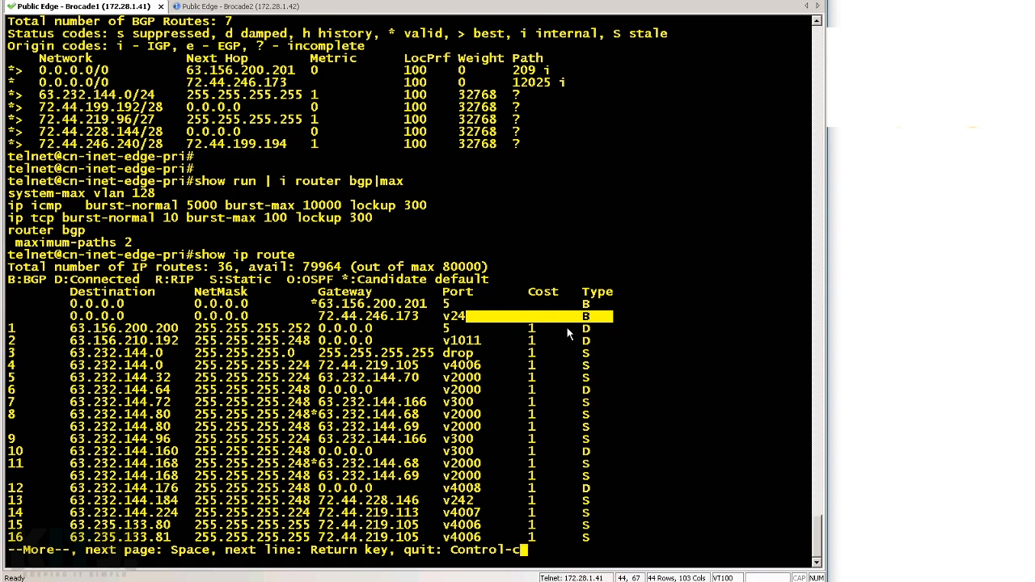
pyautogui.moveTo(557, 292)
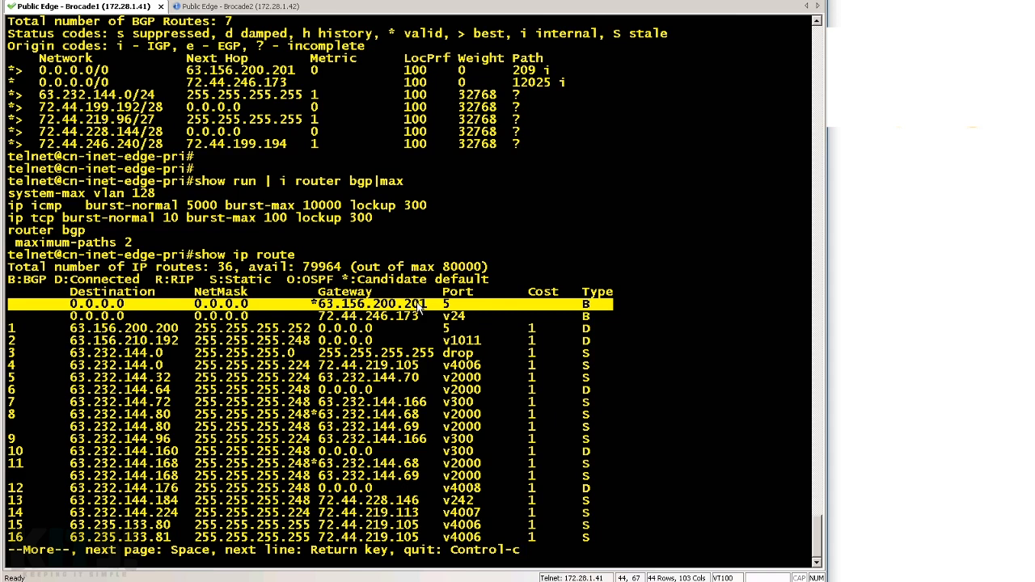
pyautogui.moveTo(419, 322)
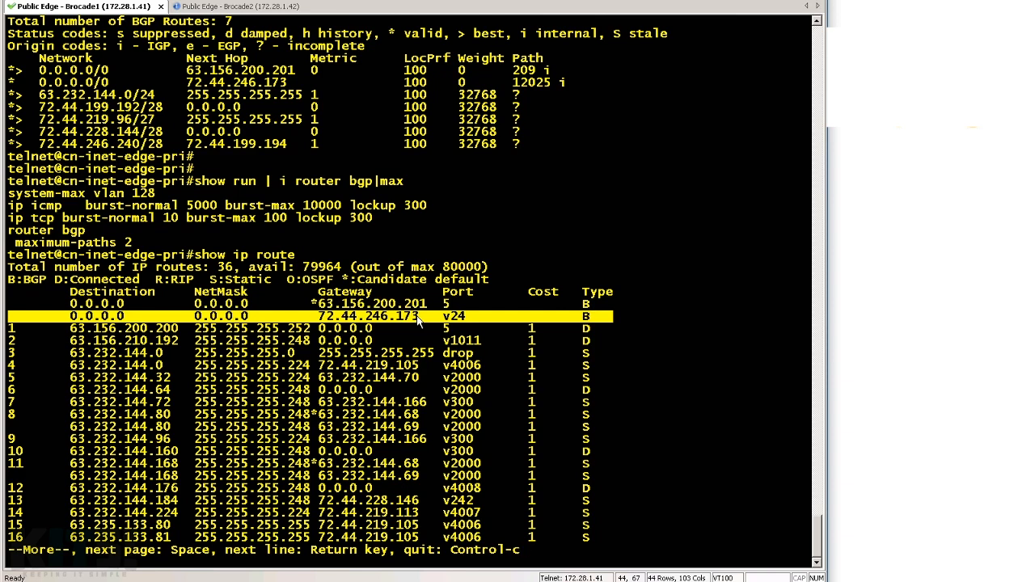
# Run 'show ip bgp sum' on Public Edge - Brocade2, highlighting neighbor 72.44.246.169 as ESTAB.
pyautogui.click(218, 6)
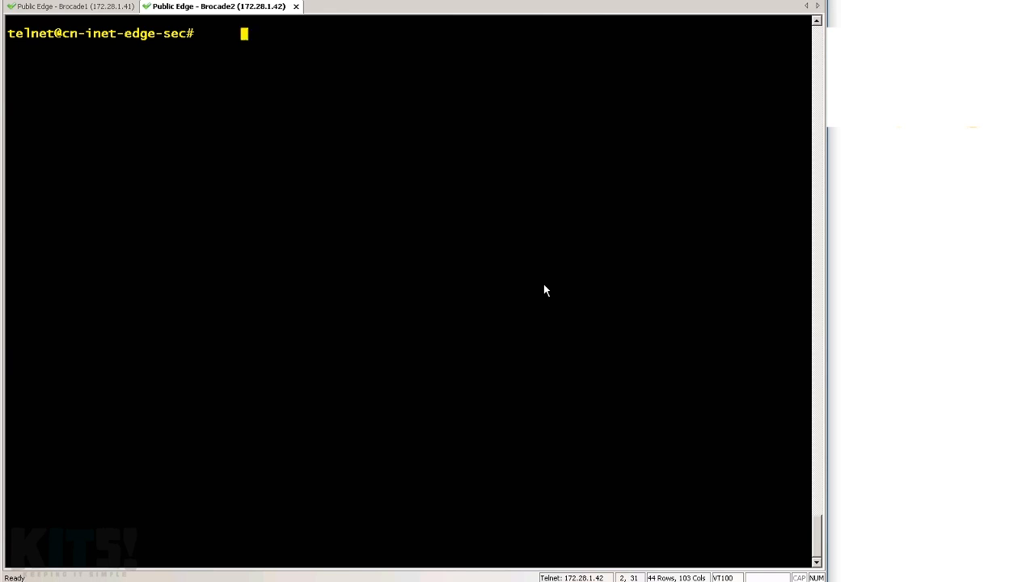
pyautogui.write('show ip bgp sum')
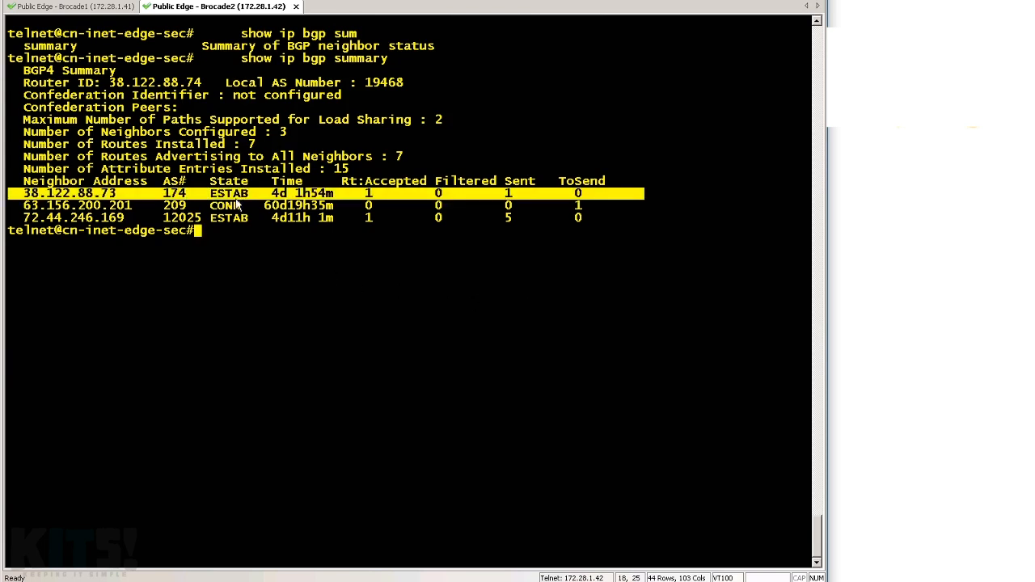
pyautogui.doubleClick(230, 217)
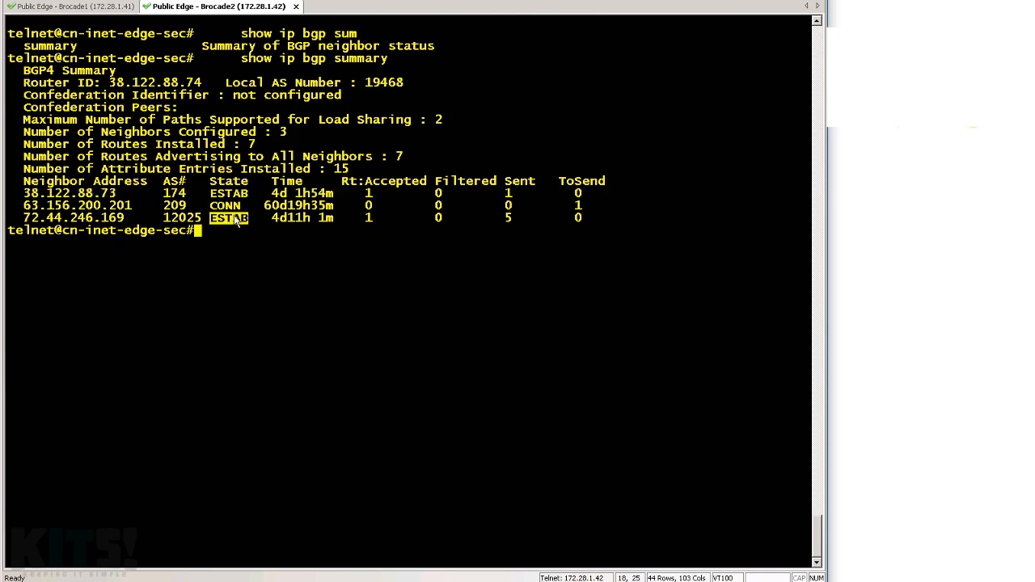